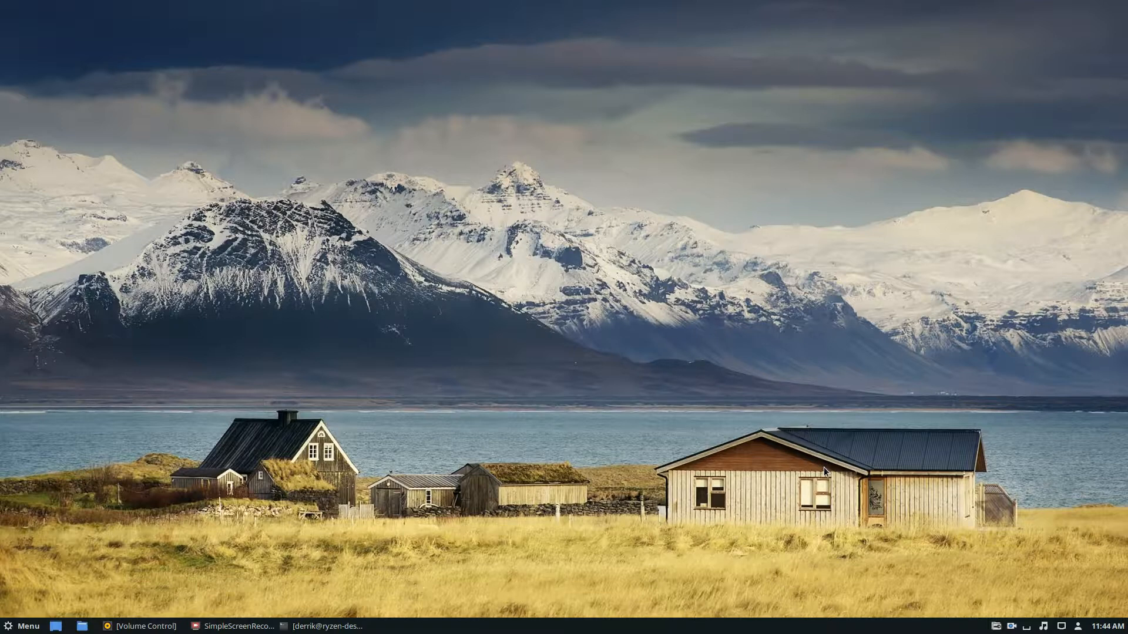
# Step: Search the Cinnamon menu for 'batt' to find Battery Monitor GUI
pyautogui.click(22, 626)
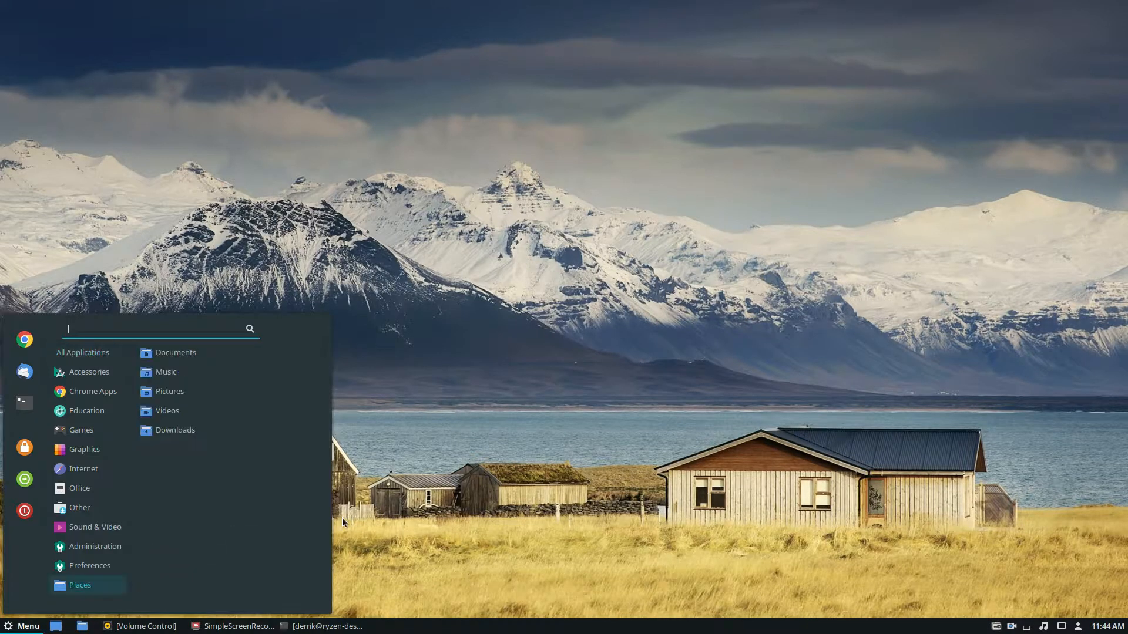
pyautogui.write('batt')
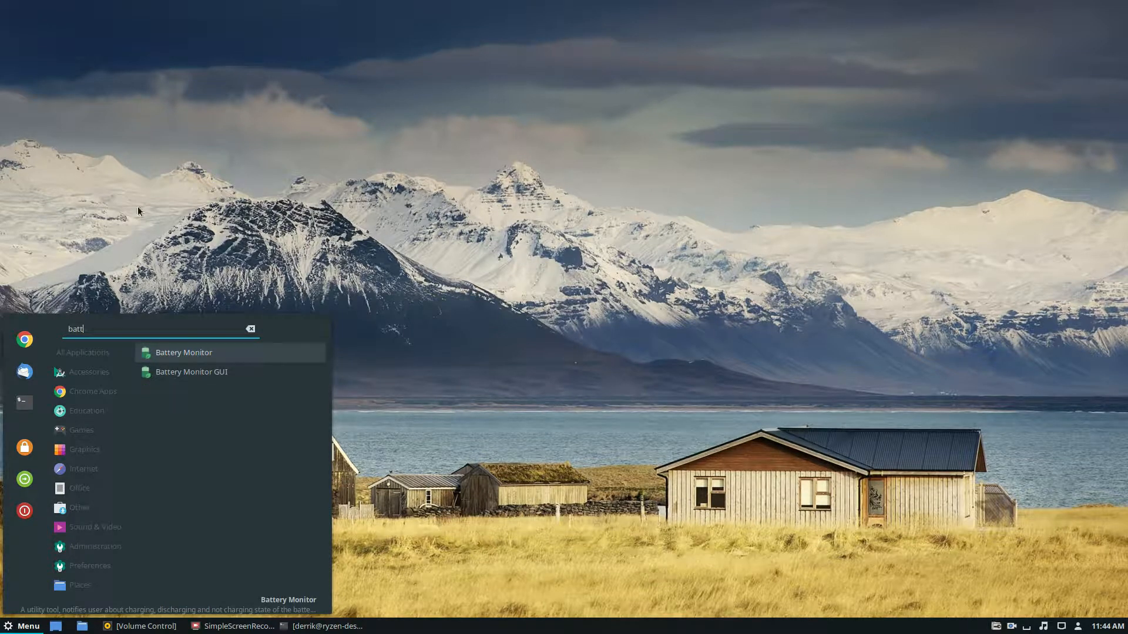
pyautogui.moveTo(192, 372)
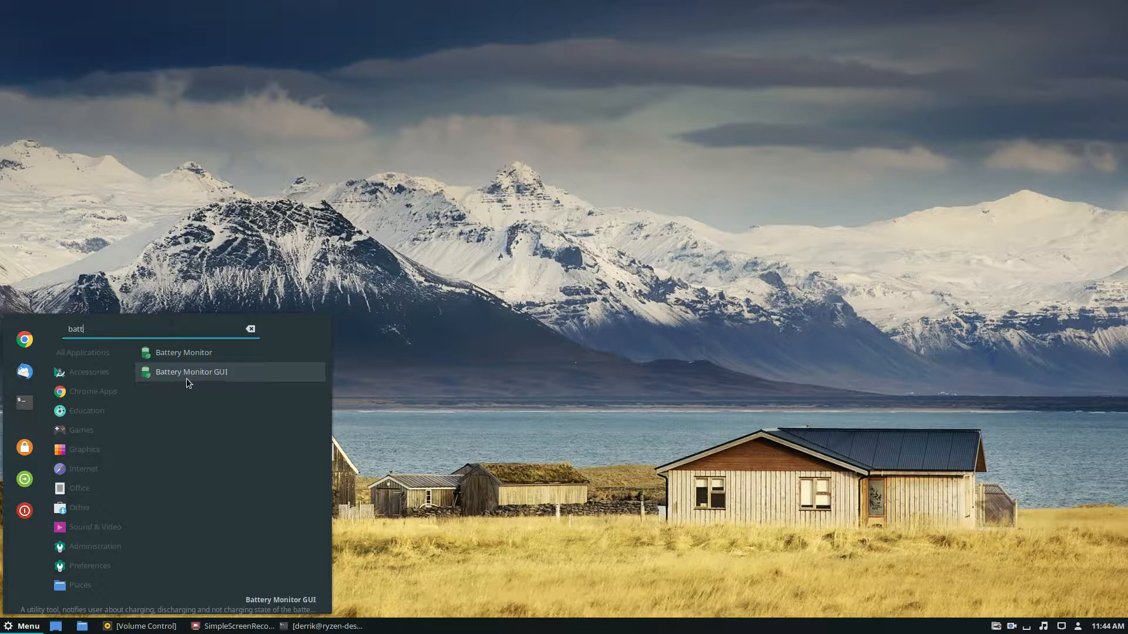
pyautogui.moveTo(211, 383)
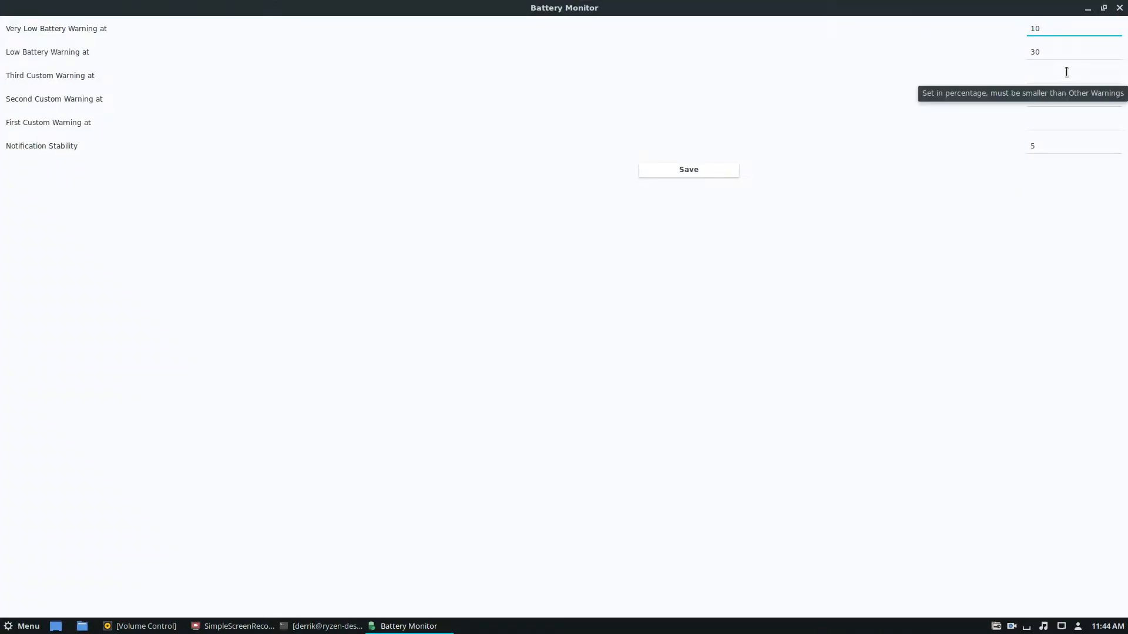
# Step: Restore the settings window to normal size and focus the Third Custom Warning field
pyautogui.click(1103, 8)
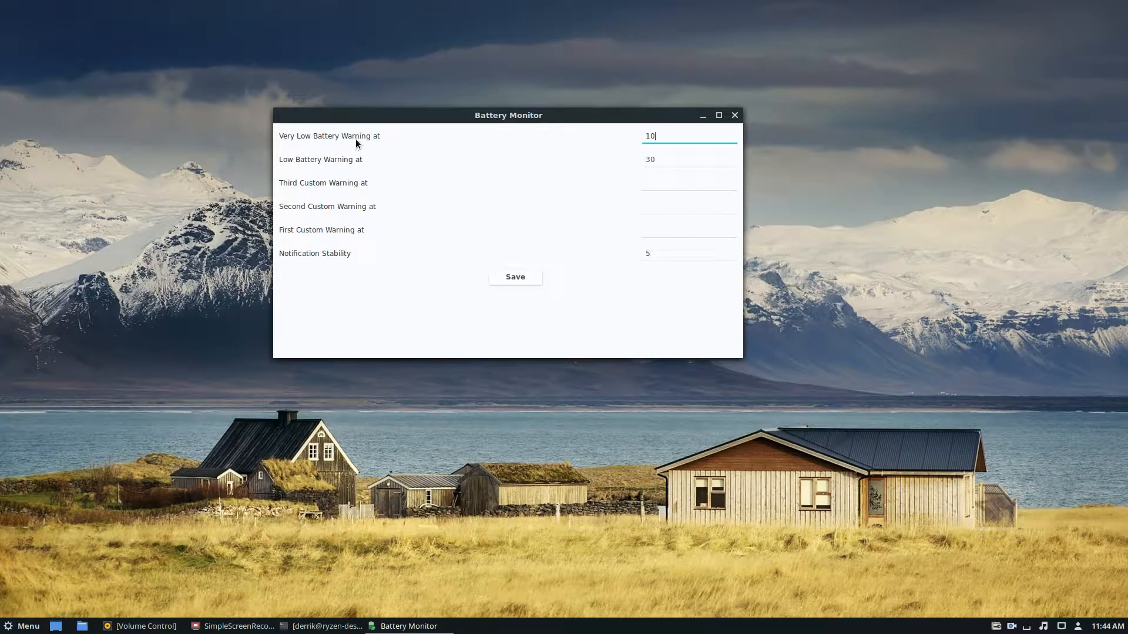
pyautogui.moveTo(441, 251)
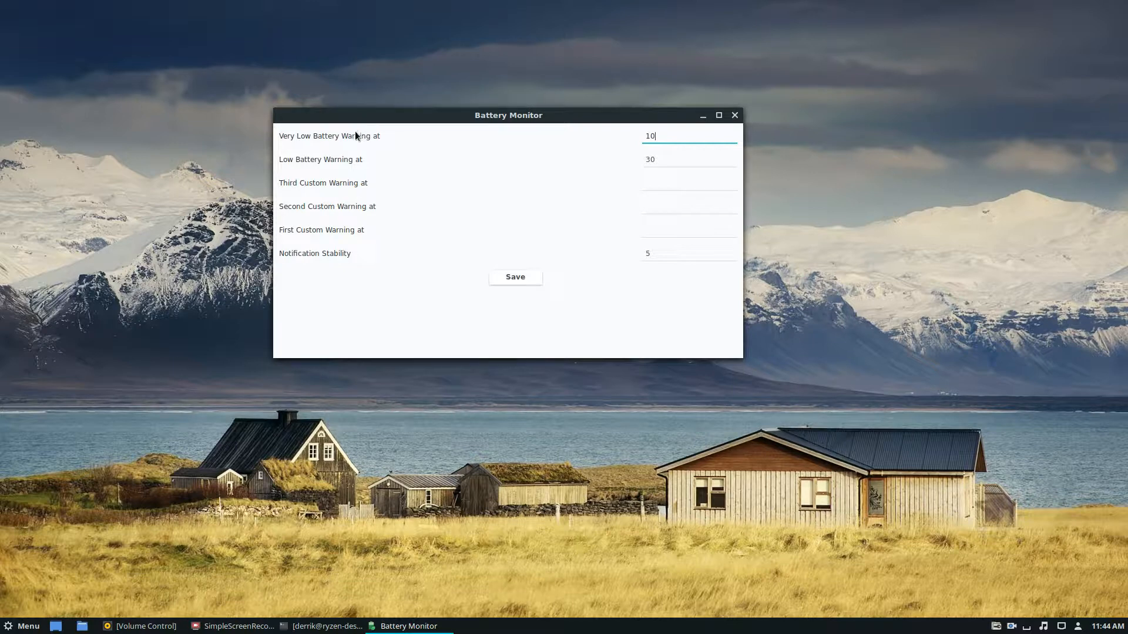
pyautogui.click(689, 159)
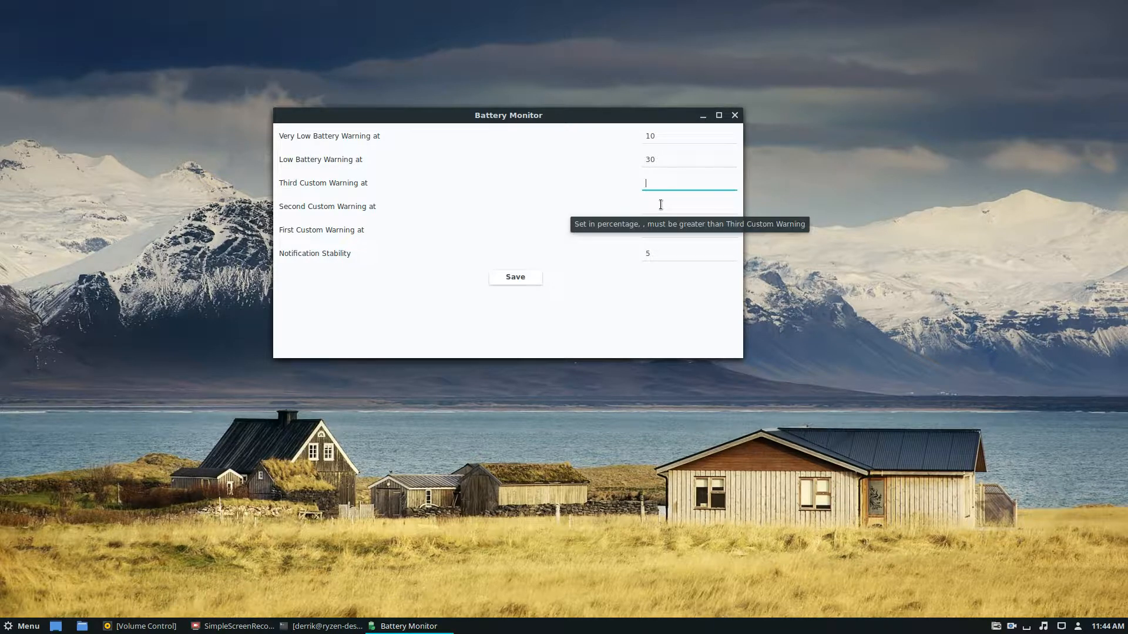
pyautogui.click(688, 253)
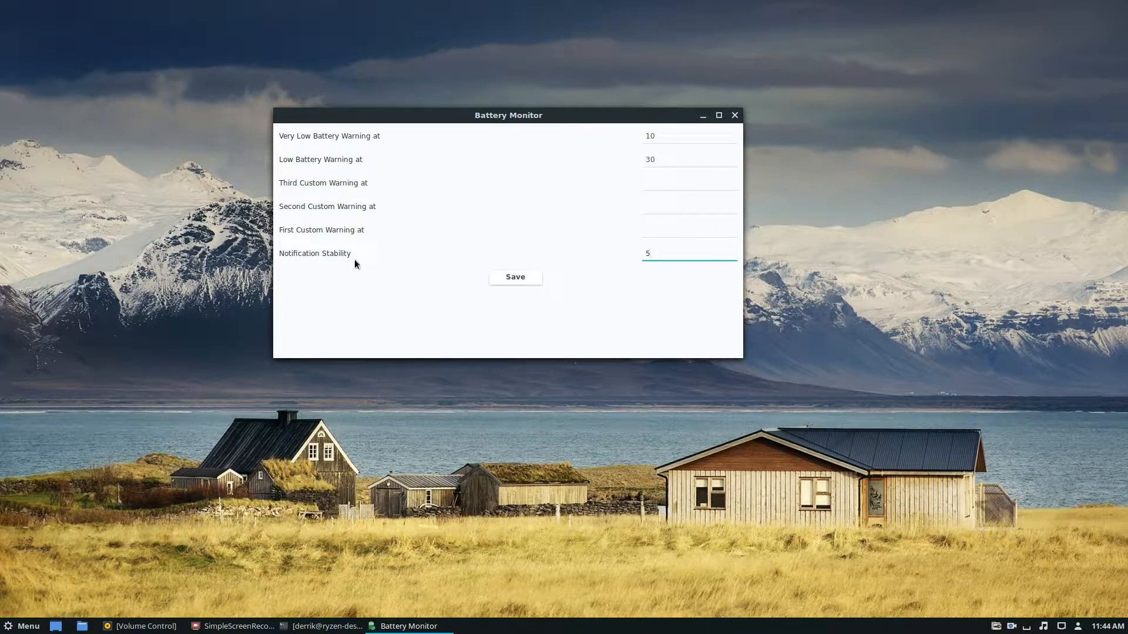
pyautogui.click(689, 136)
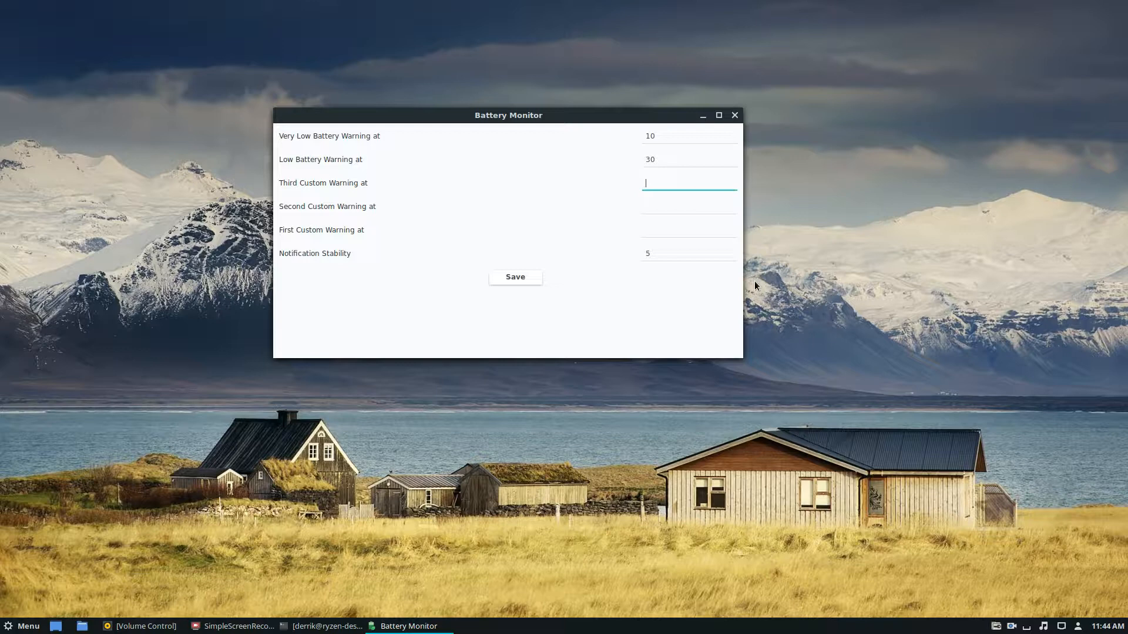
# Step: Enter 50 as the Third Custom Warning and 25 as the Low Battery Warning
pyautogui.write('50')
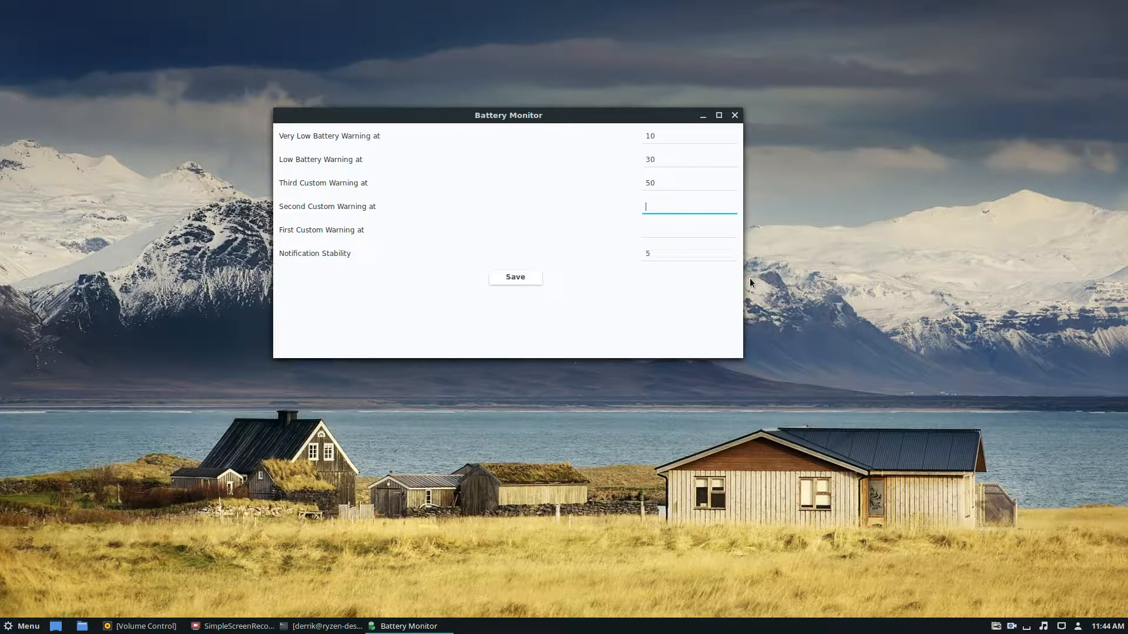
pyautogui.write('25')
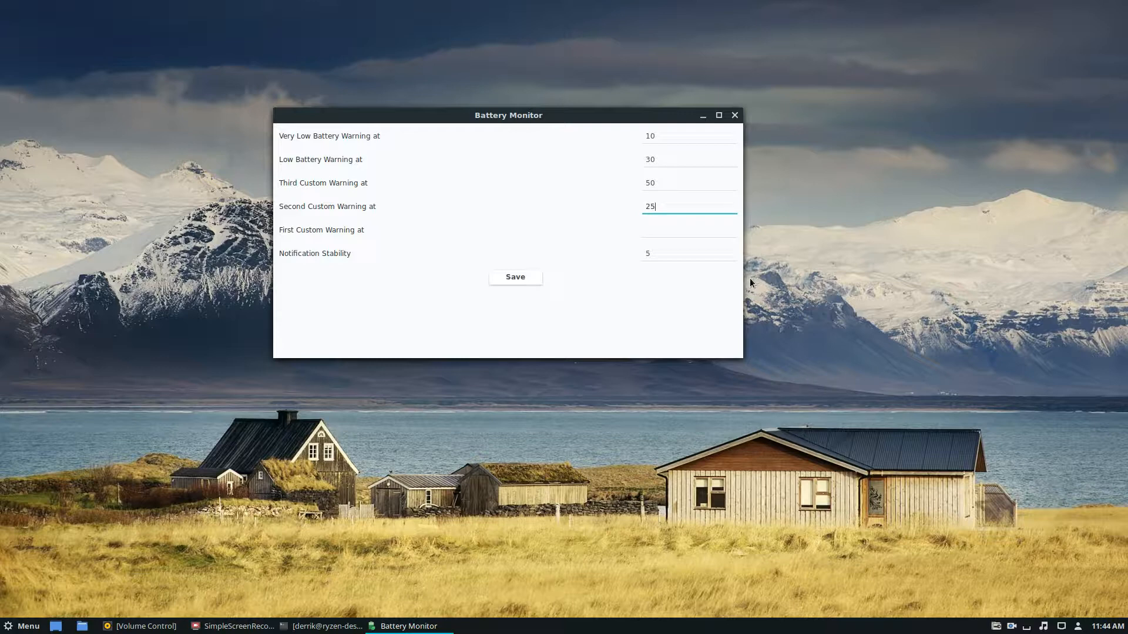
pyautogui.moveTo(664, 204)
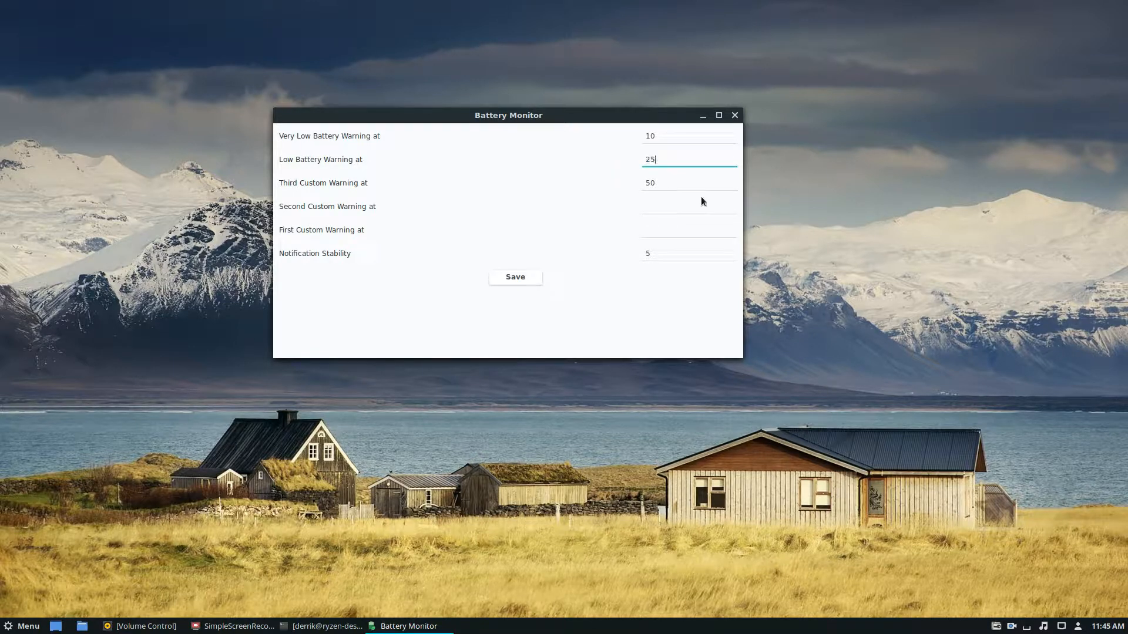
# Step: Enter 75 as the Second Custom Warning and 5 as the First Custom Warning
pyautogui.click(688, 206)
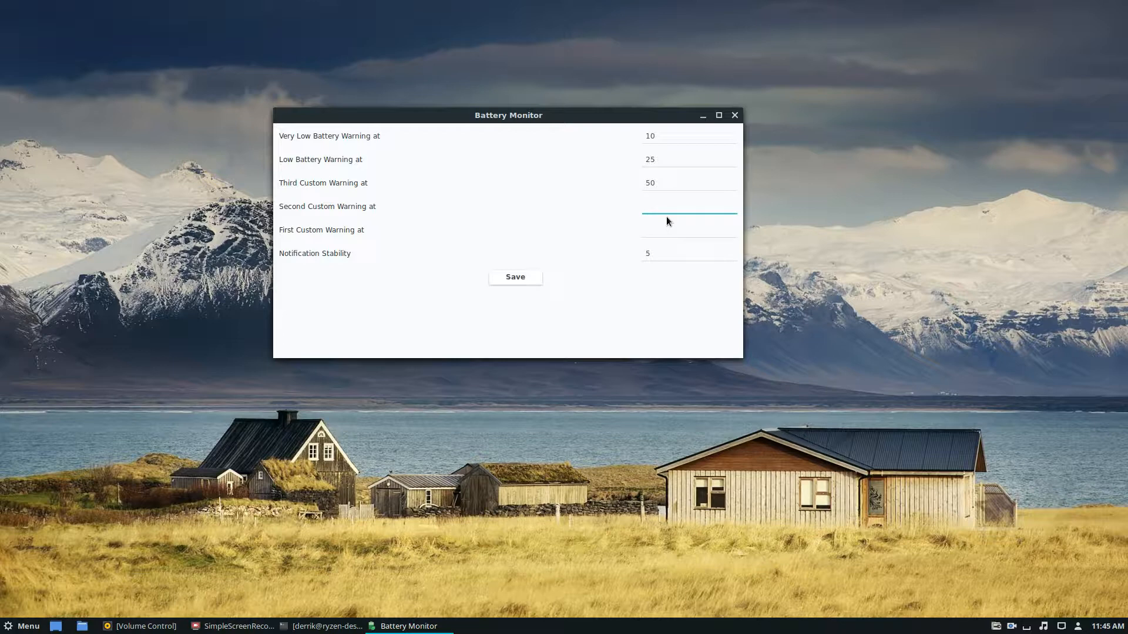
pyautogui.write('75')
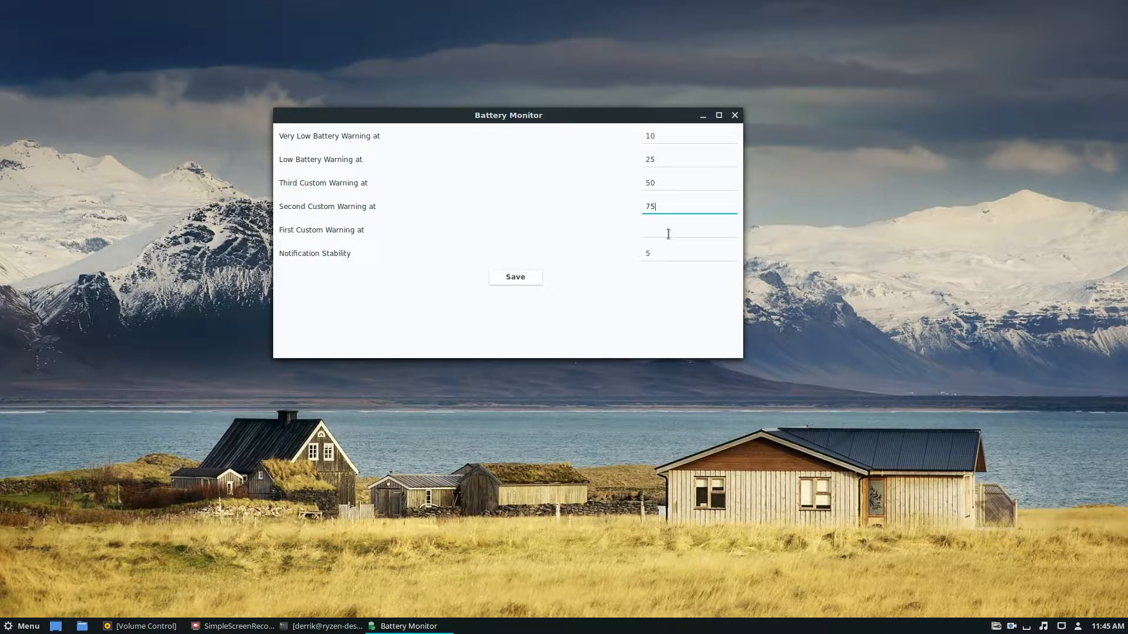
pyautogui.click(687, 230)
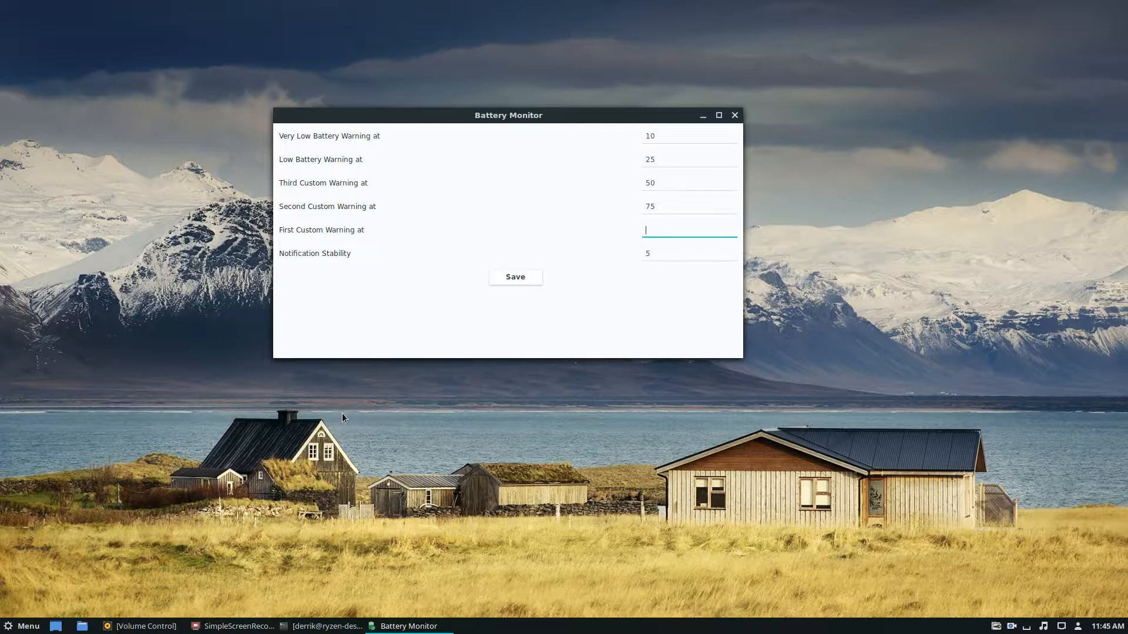
pyautogui.write('5')
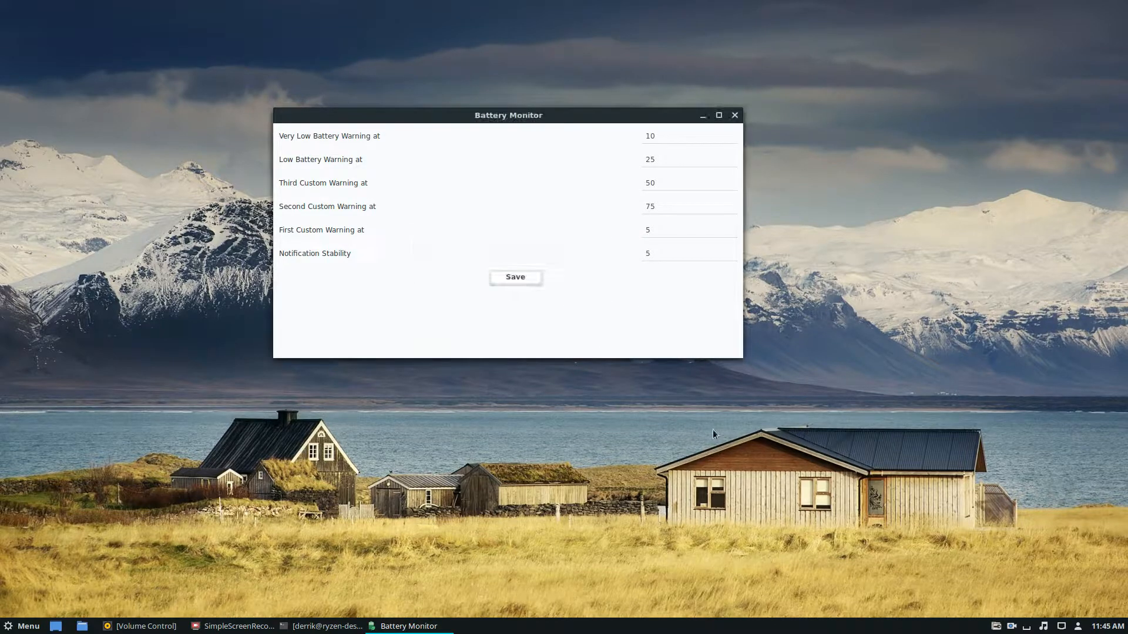
pyautogui.moveTo(733, 115)
pyautogui.write('bat')
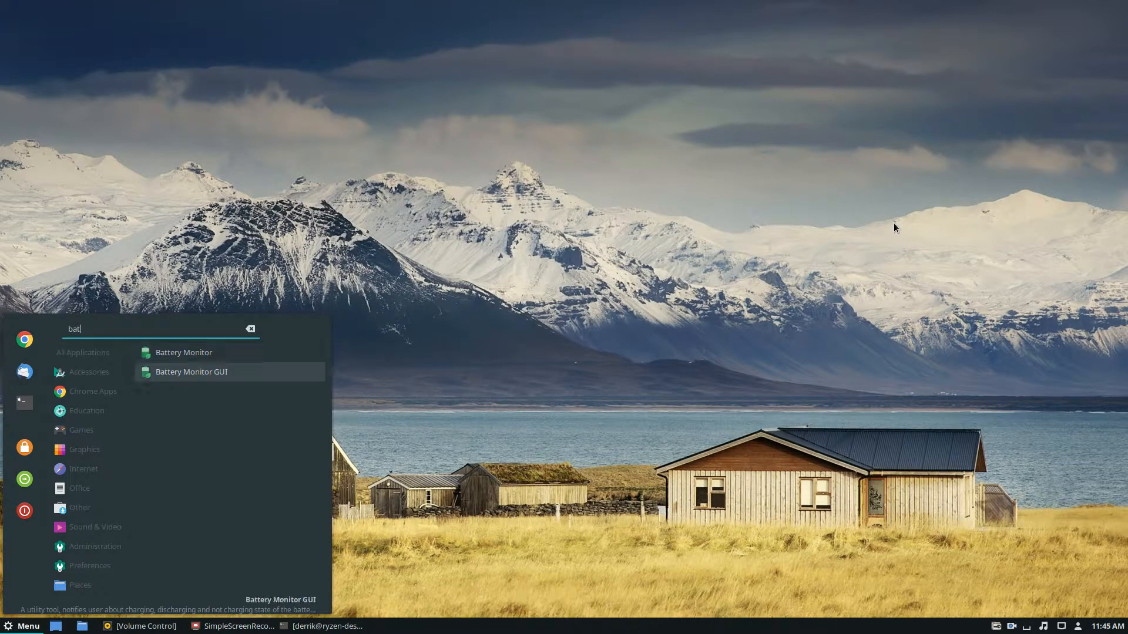
# Step: Relaunch Battery Monitor GUI from the Cinnamon menu search results
pyautogui.click(192, 373)
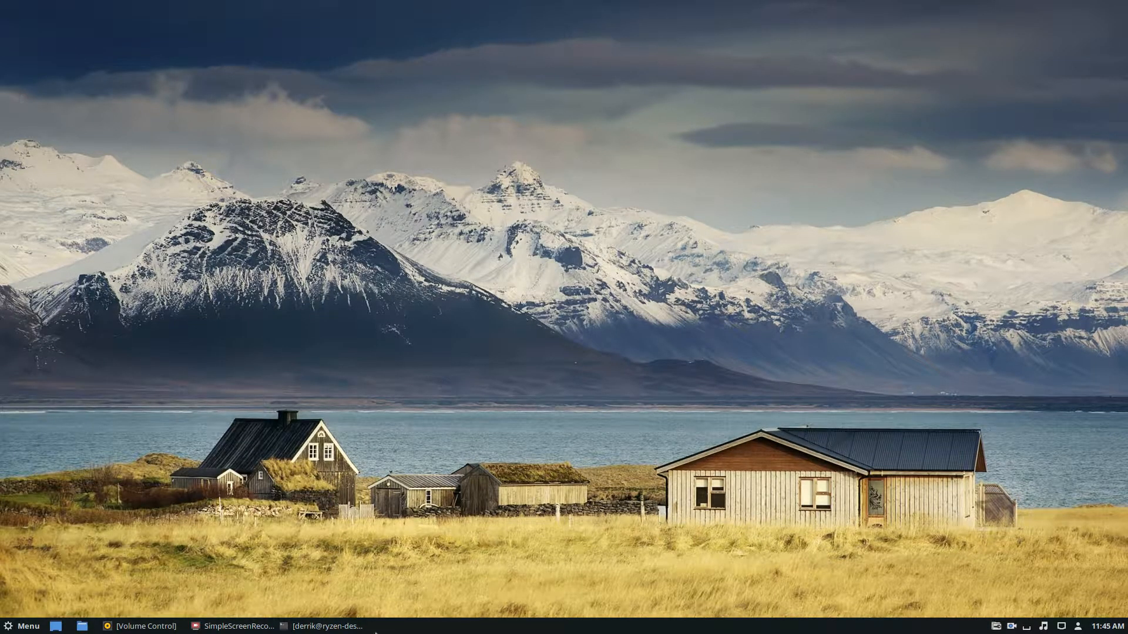
pyautogui.click(325, 626)
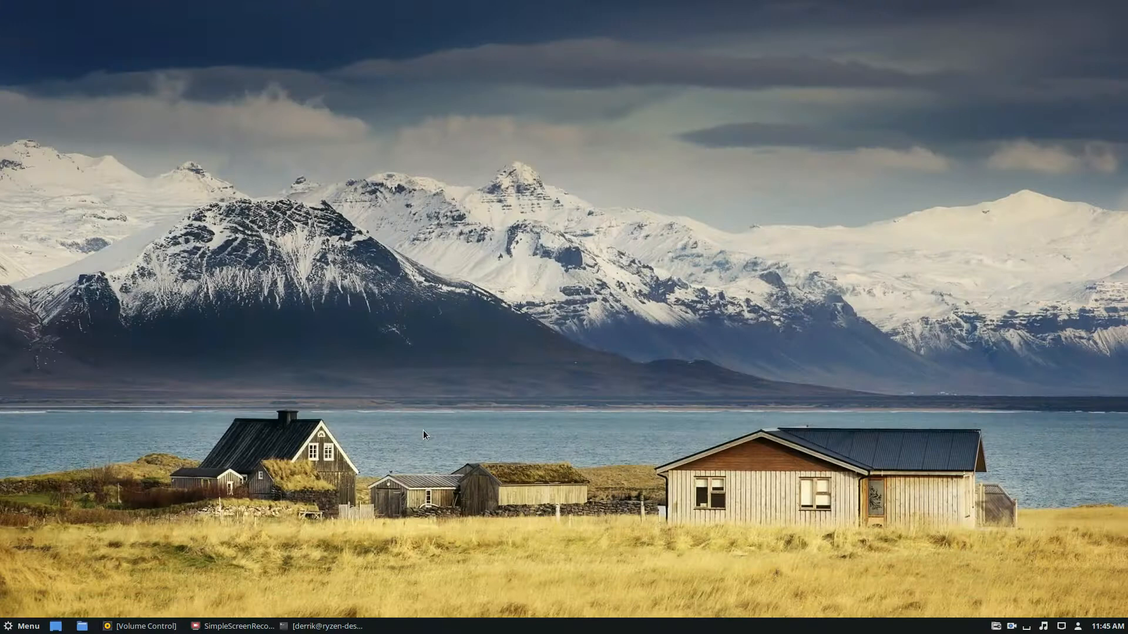
pyautogui.moveTo(401, 467)
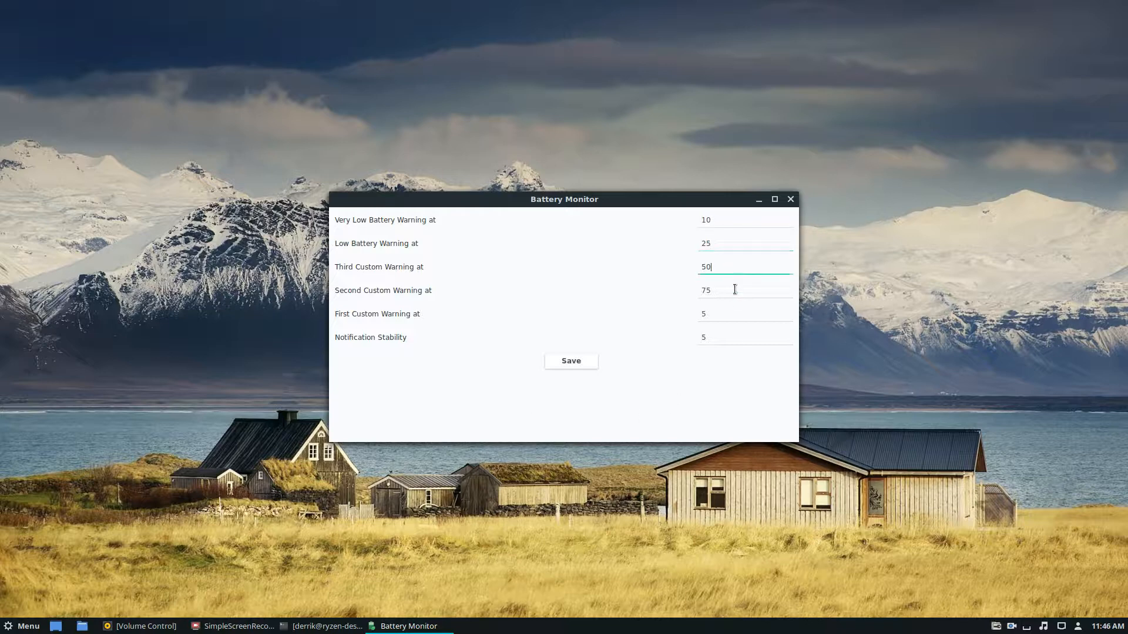
pyautogui.moveTo(705, 322)
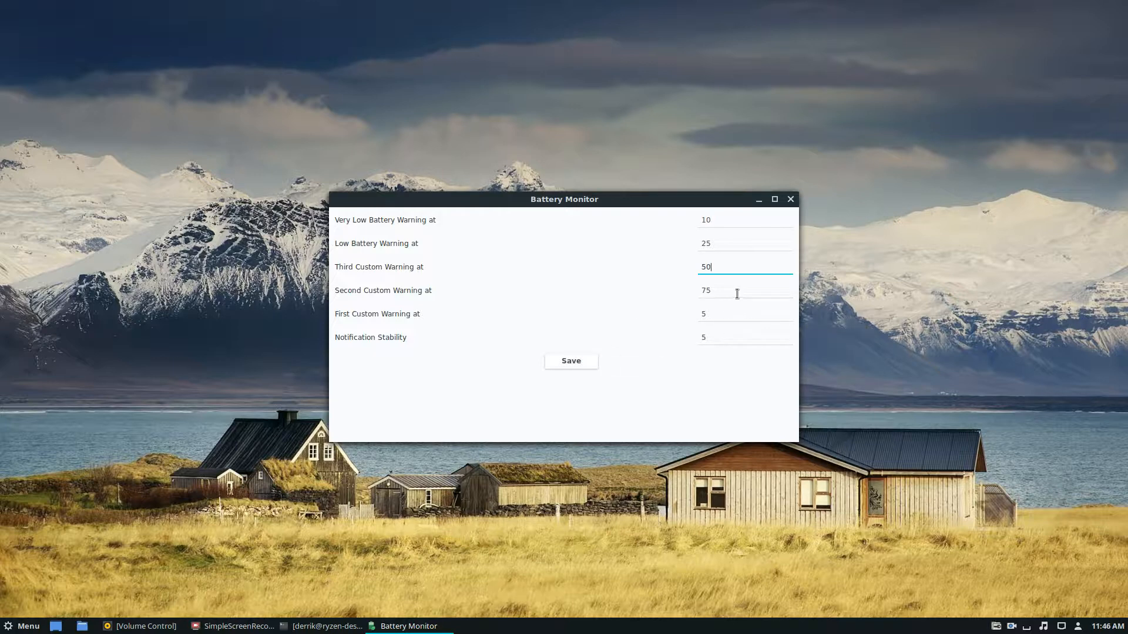
pyautogui.moveTo(710, 237)
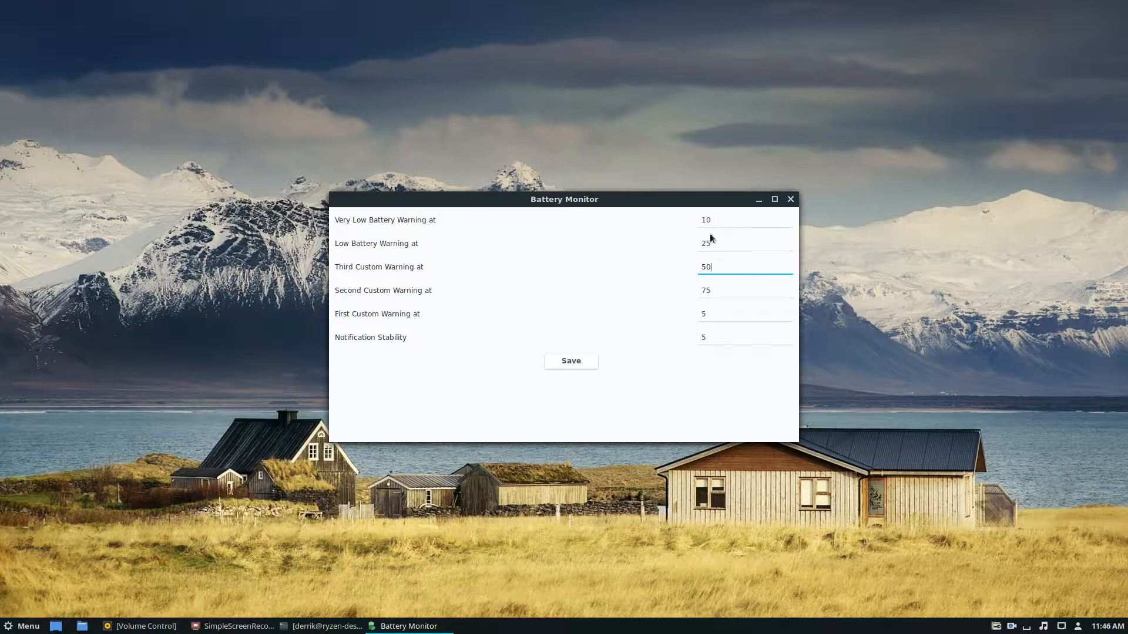
# Step: Change the Second Custom Warning value from 75 to 65
pyautogui.click(745, 290)
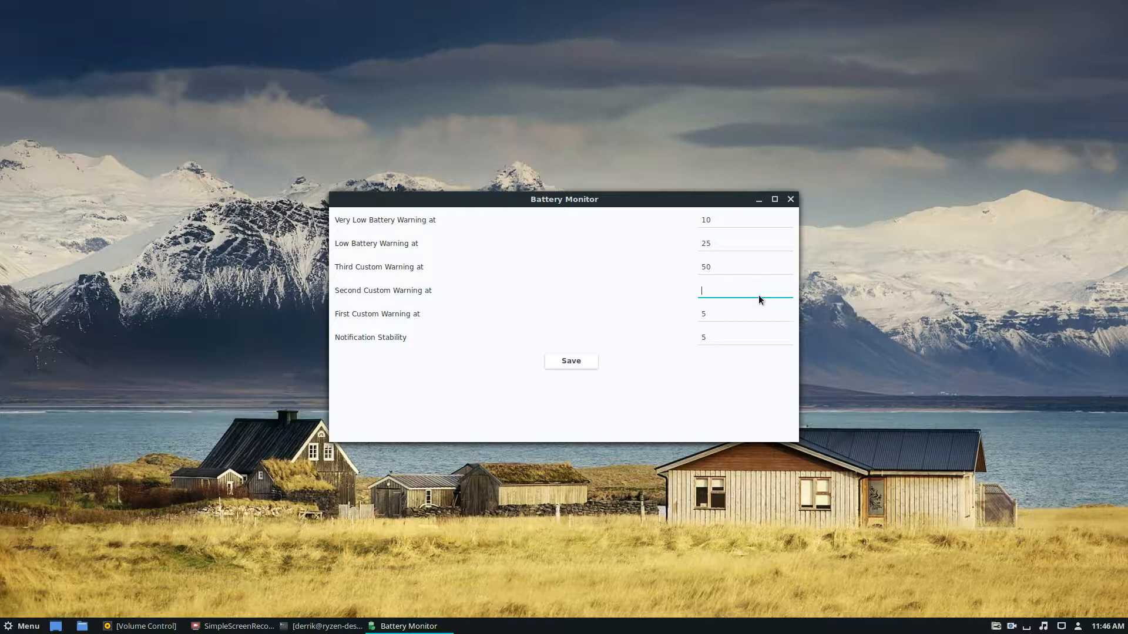
pyautogui.write('65')
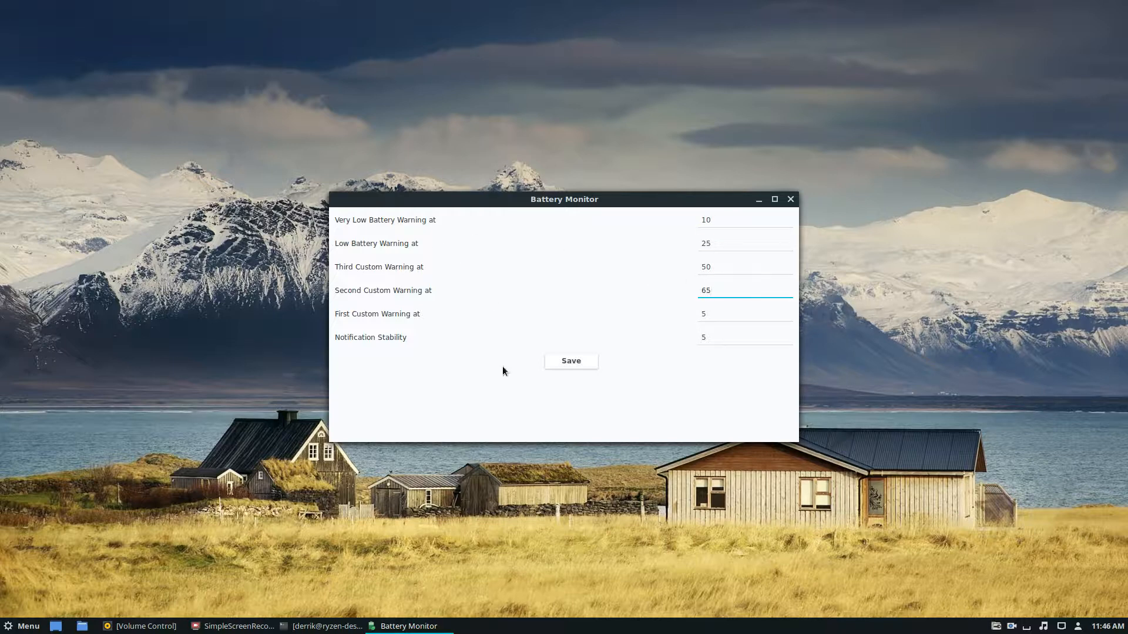
# Step: Save the warning settings and acknowledge the 'Successfully Saved!' dialog
pyautogui.click(571, 361)
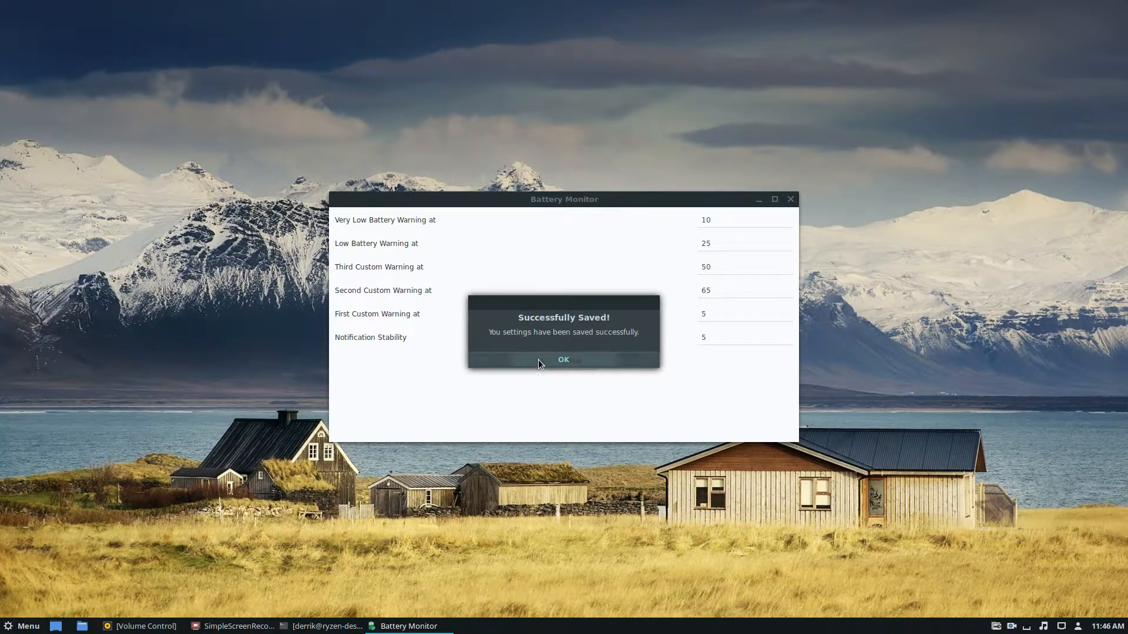
pyautogui.click(563, 359)
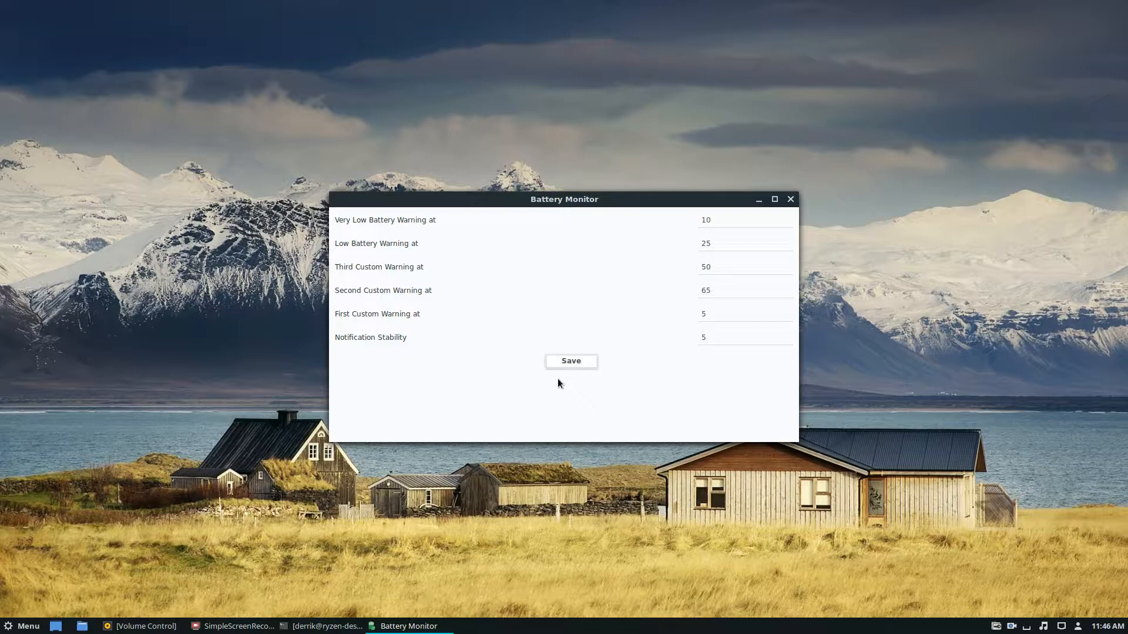
pyautogui.moveTo(1054, 466)
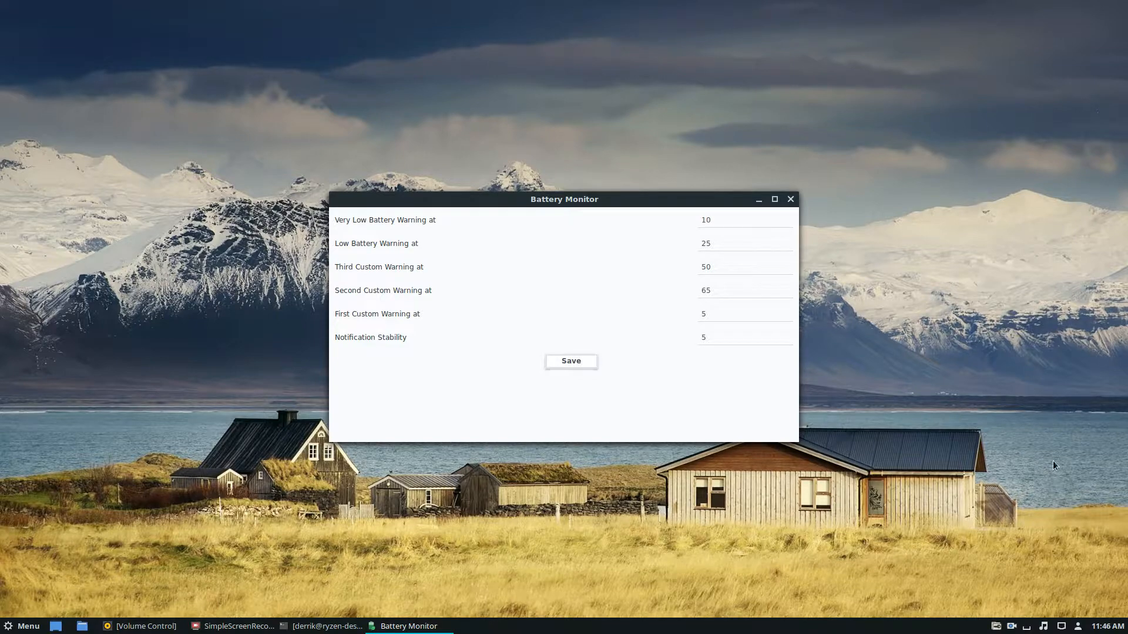